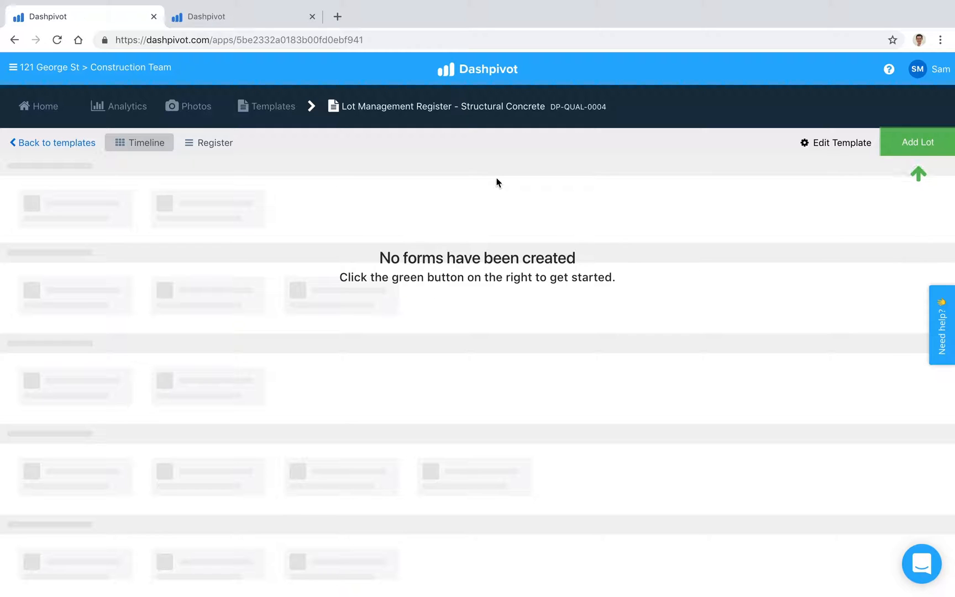
{"action": "mouse_move", "coordinate": [494, 212]}
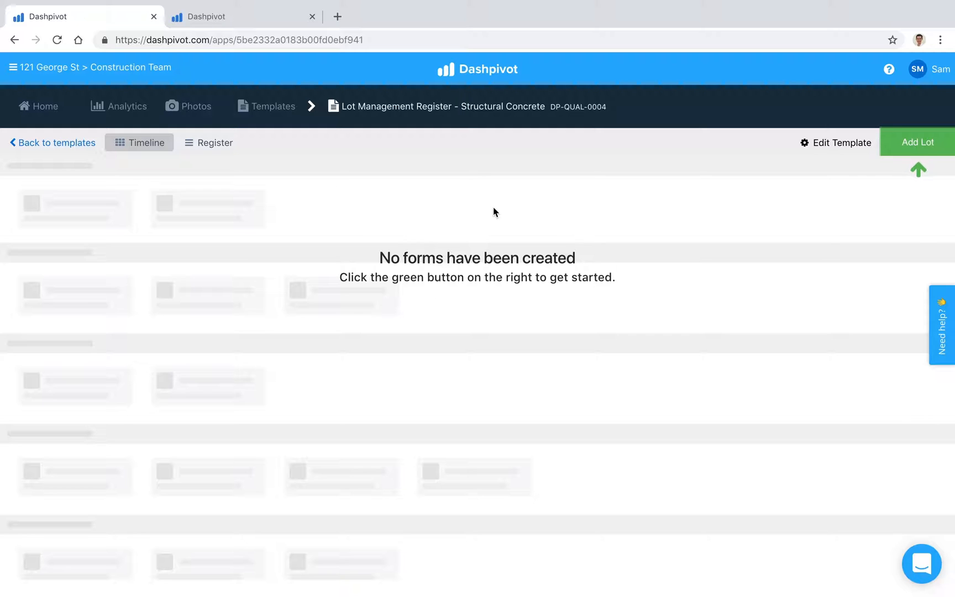
{"action": "mouse_move", "coordinate": [484, 110]}
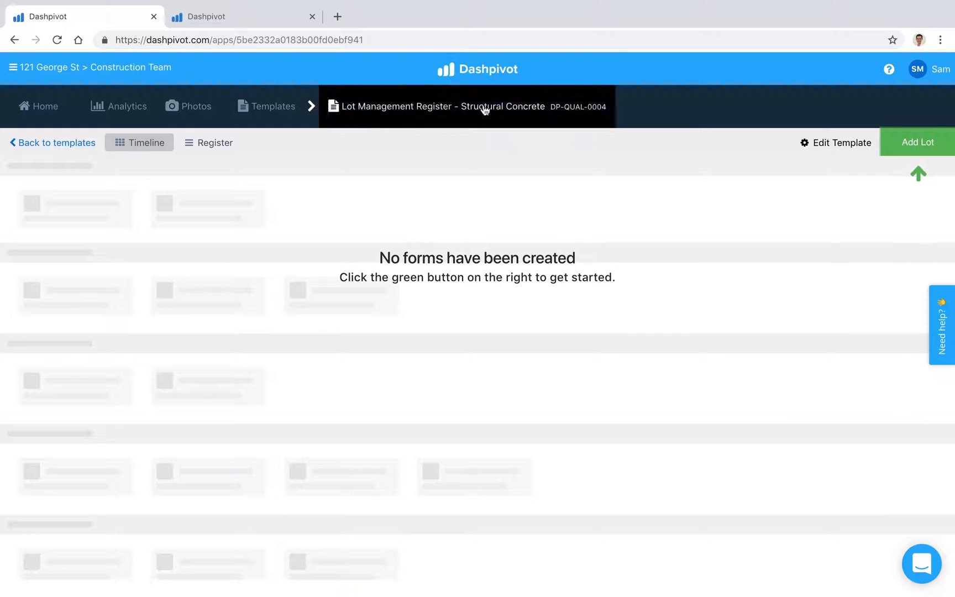
{"action": "mouse_move", "coordinate": [475, 196]}
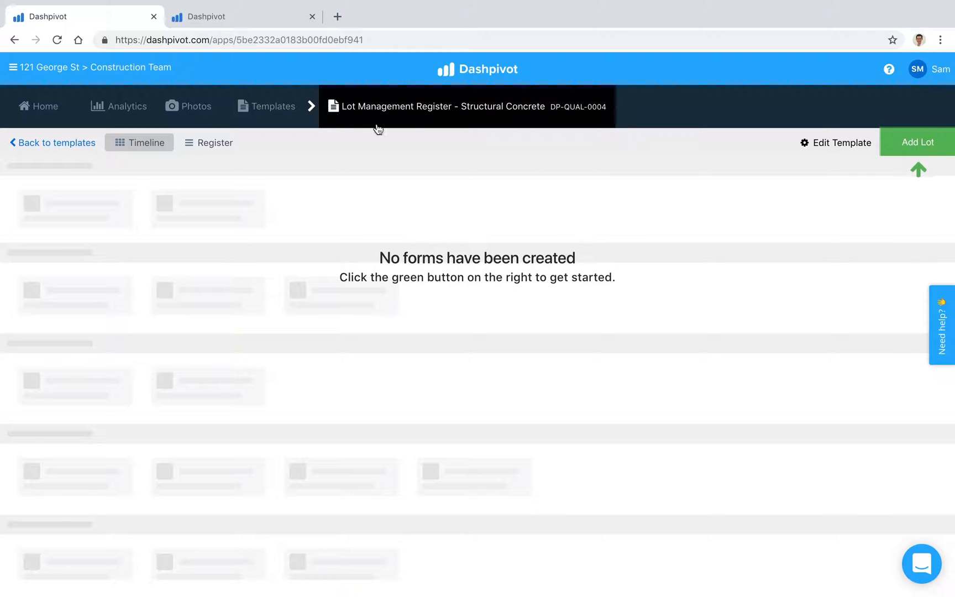
{"action": "mouse_move", "coordinate": [439, 118]}
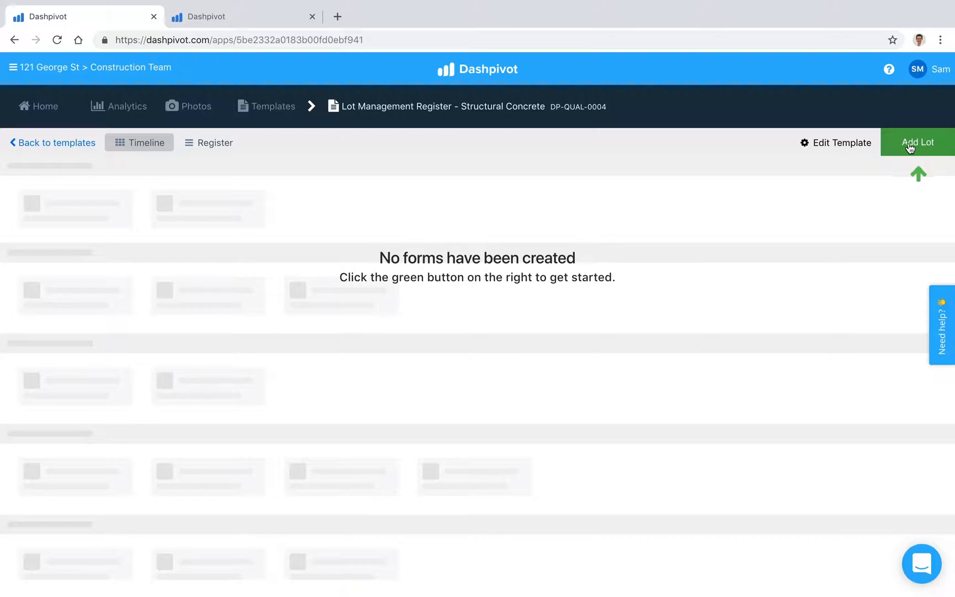
Start a new lot with Lot ID 1234 and description Ch-100 - Ch-250
{"action": "left_click", "coordinate": [918, 142]}
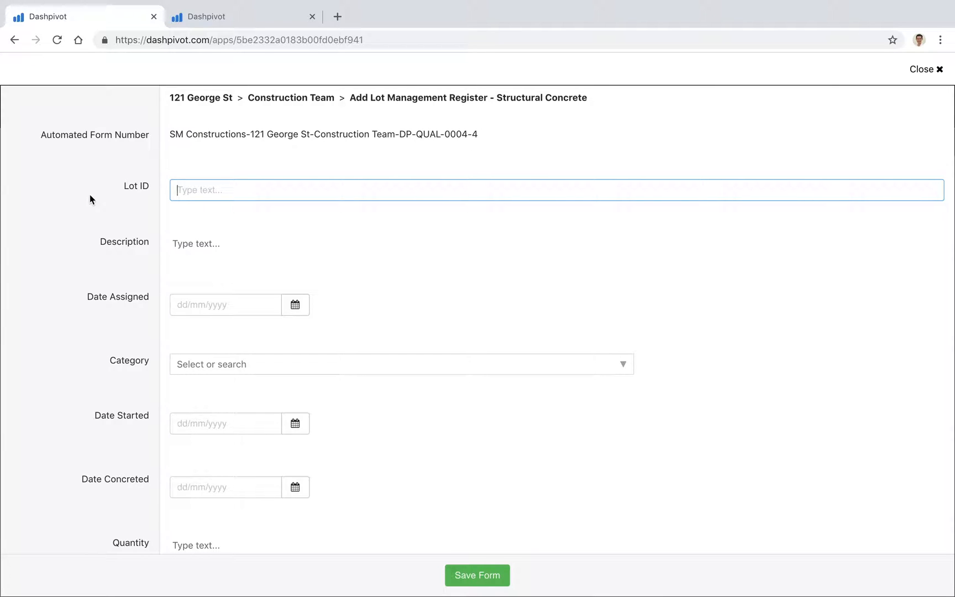
{"action": "type", "text": "1234"}
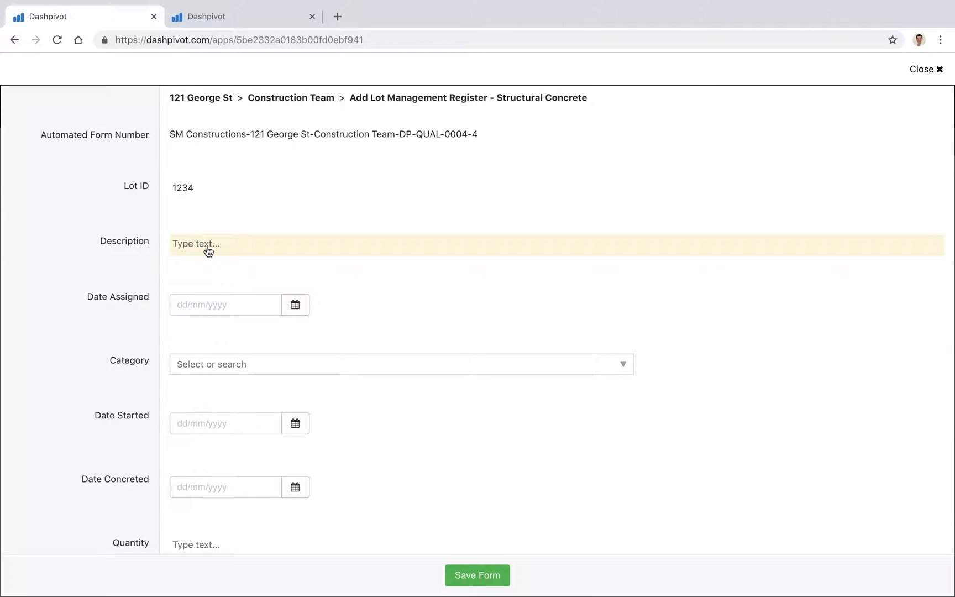
{"action": "type", "text": "C"}
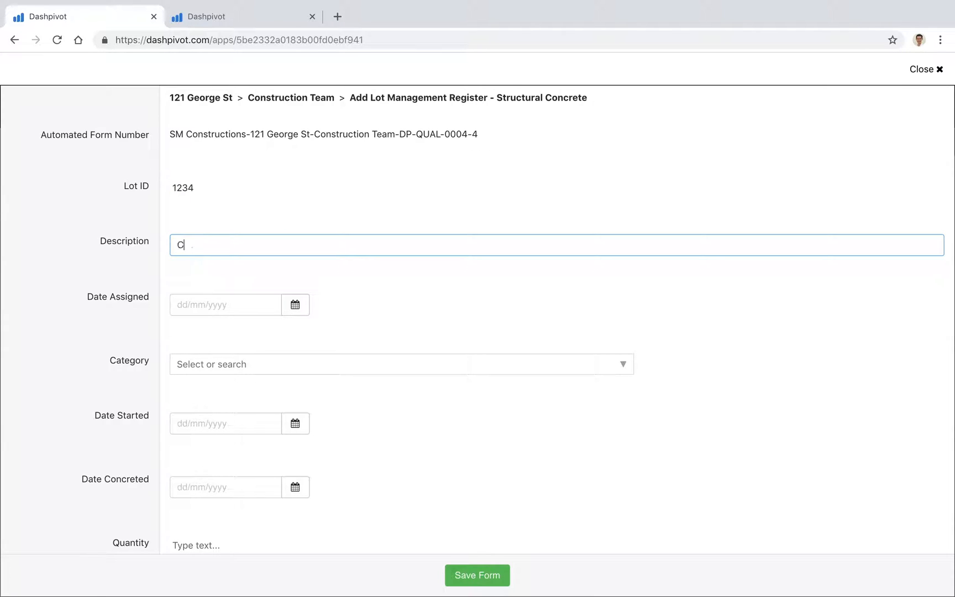
{"action": "type", "text": "h-100"}
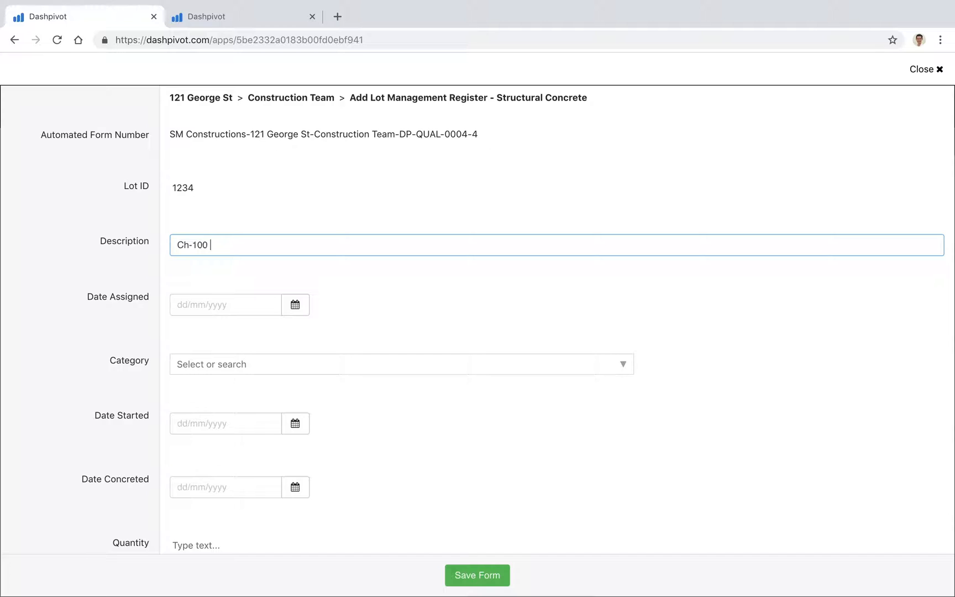
{"action": "type", "text": "-"}
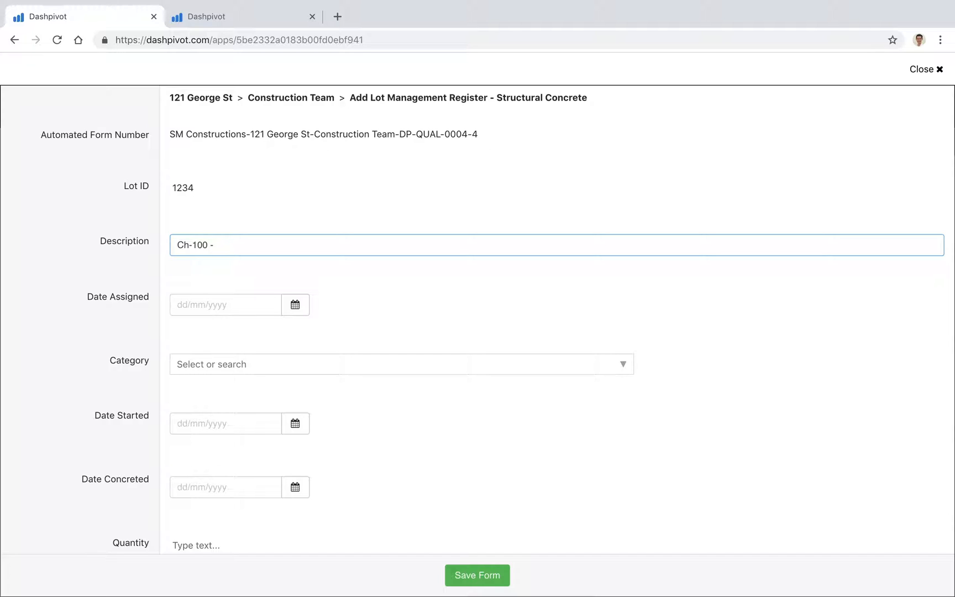
{"action": "type", "text": "ch-250"}
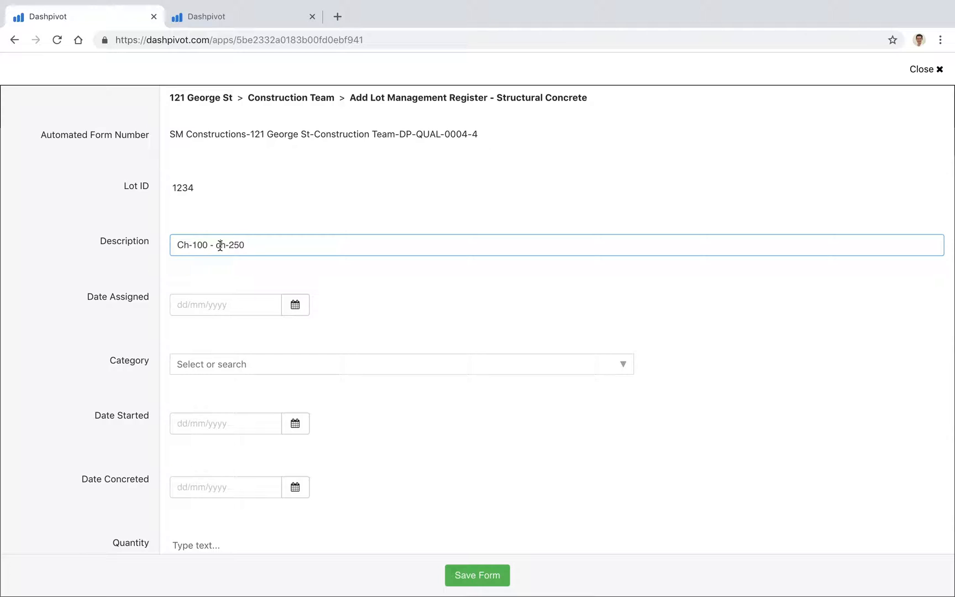
Set the date assigned to 7 November 2018 from the calendar
{"action": "left_click", "coordinate": [295, 306]}
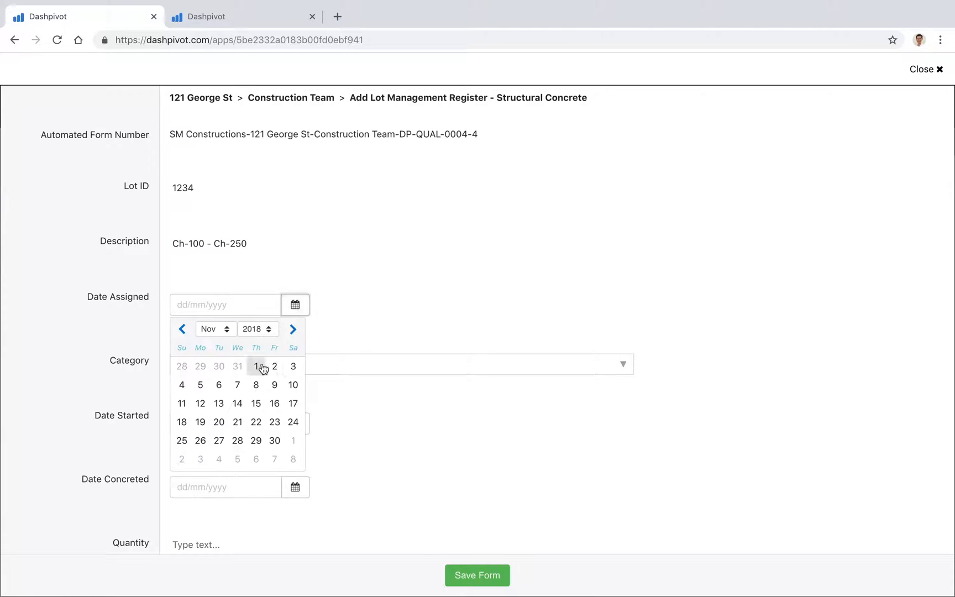
{"action": "left_click", "coordinate": [255, 366]}
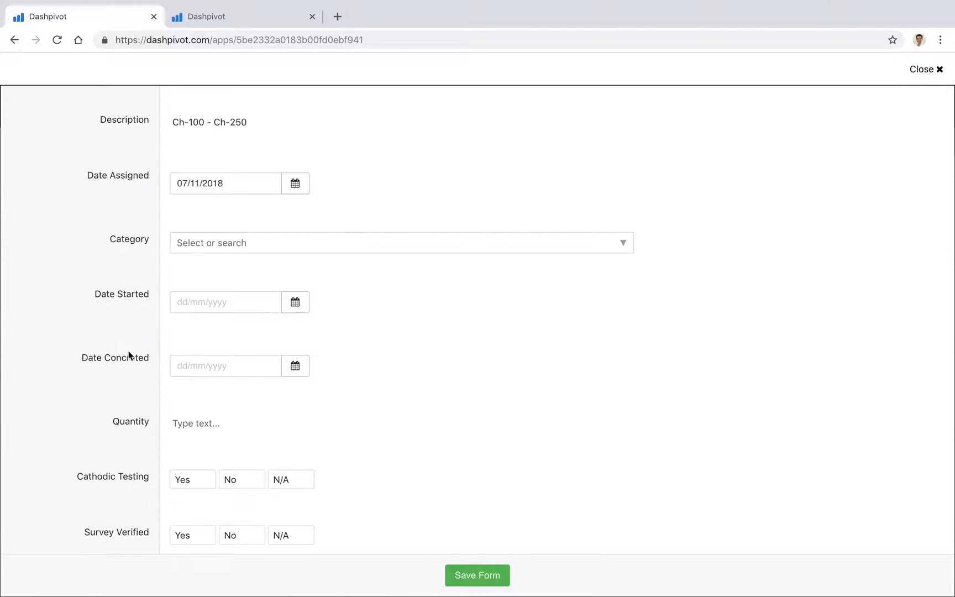
Mark Cathodic Testing as Yes and save lot 1234 to the Structural Concrete register
{"action": "scroll", "scroll_direction": "down", "scroll_amount": 3}
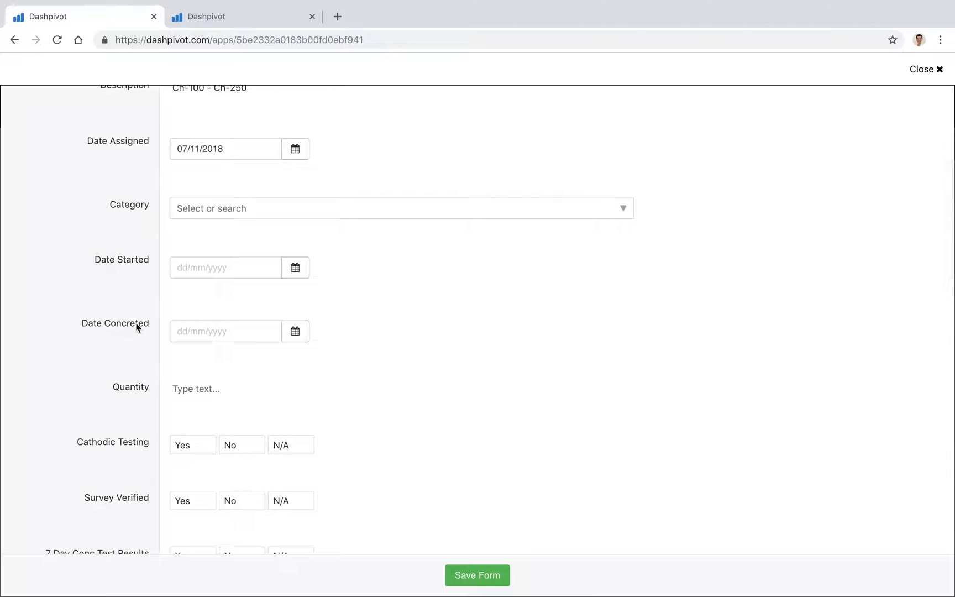
{"action": "scroll", "scroll_direction": "down", "scroll_amount": 3}
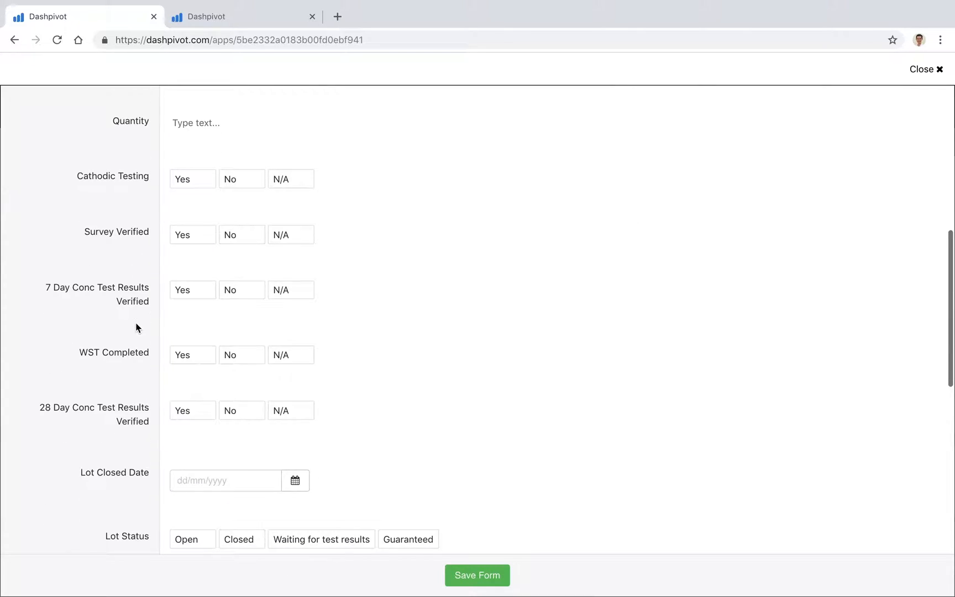
{"action": "left_click", "coordinate": [193, 178]}
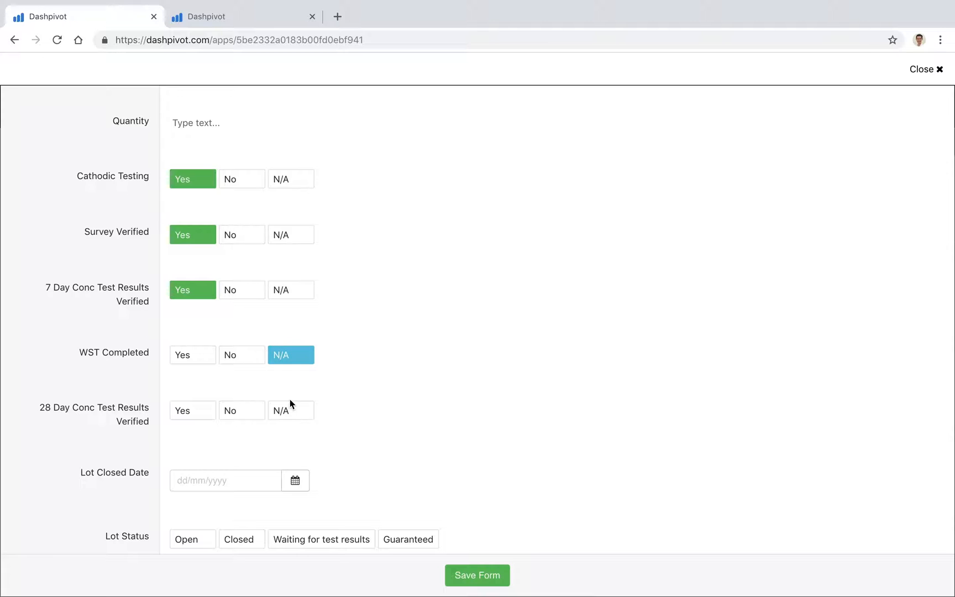
{"action": "scroll", "scroll_direction": "down", "scroll_amount": 3}
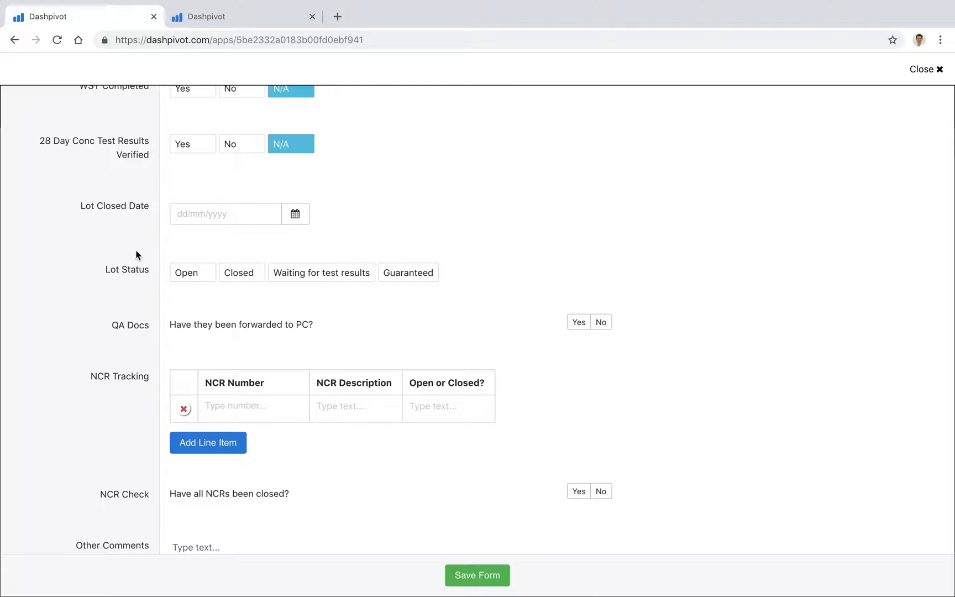
{"action": "scroll", "scroll_direction": "down", "scroll_amount": 3}
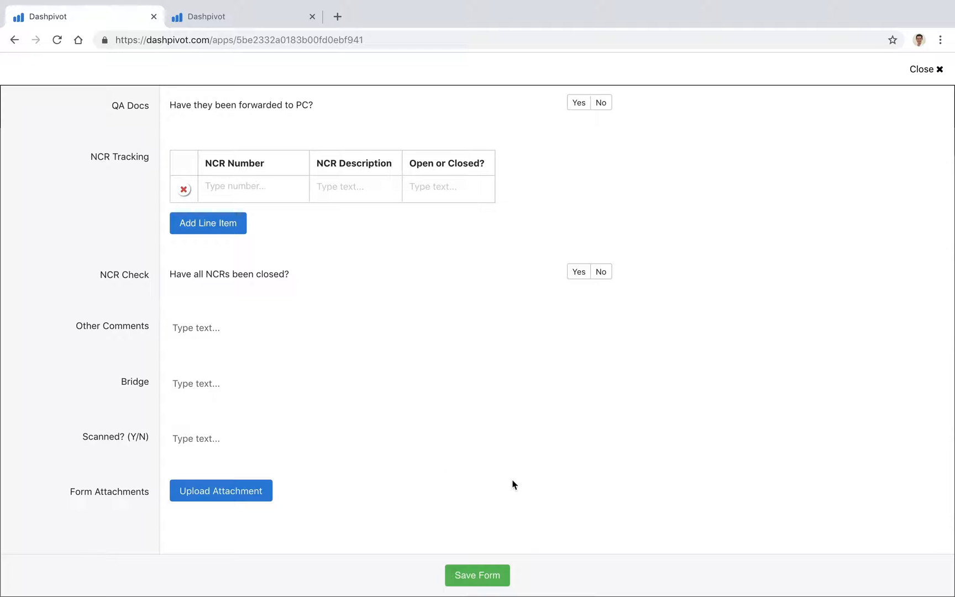
{"action": "left_click", "coordinate": [477, 575]}
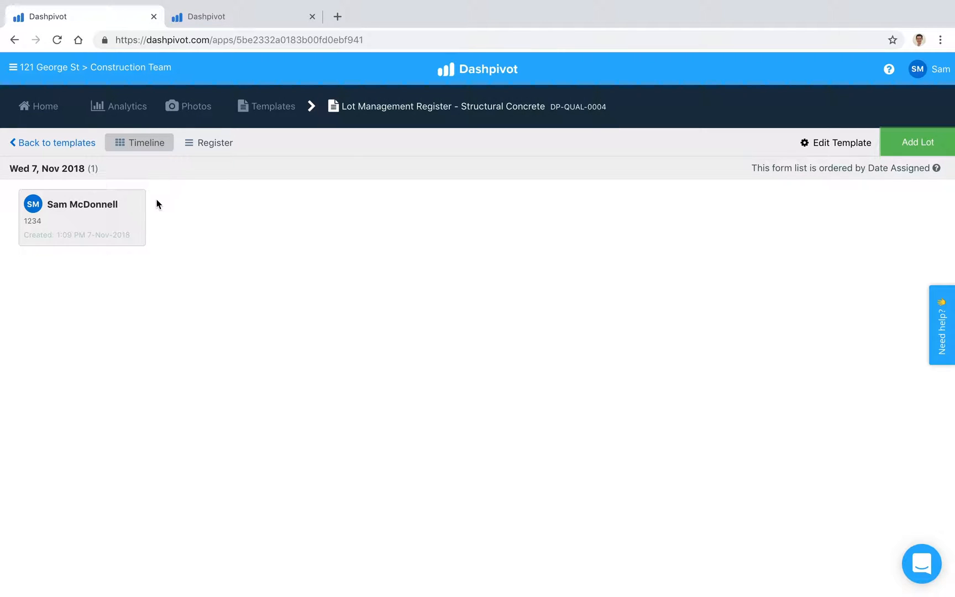
Switch to the Camden Rd Upgrade Lot Management timeline in the second browser tab
{"action": "left_click", "coordinate": [242, 16]}
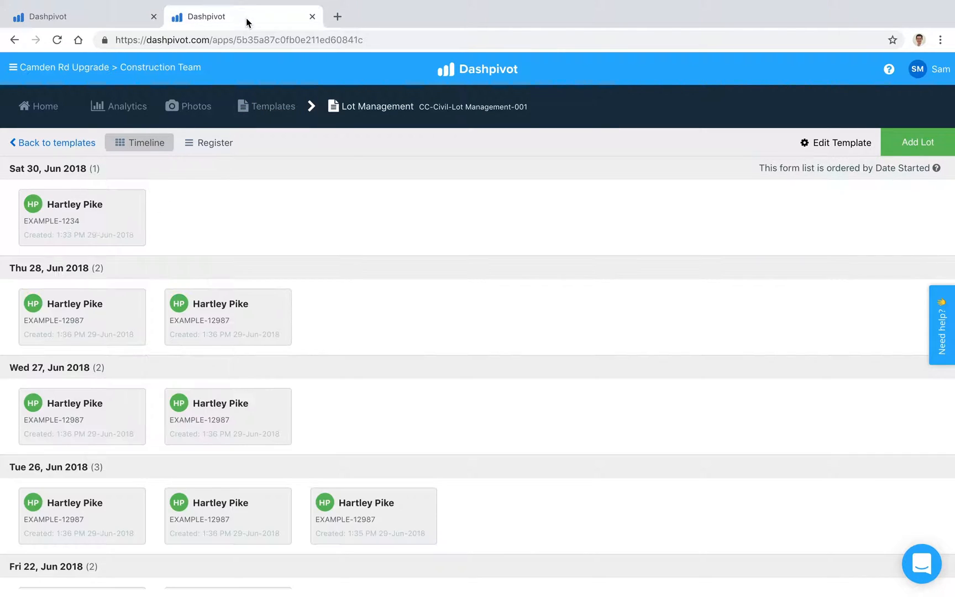
{"action": "mouse_move", "coordinate": [327, 214]}
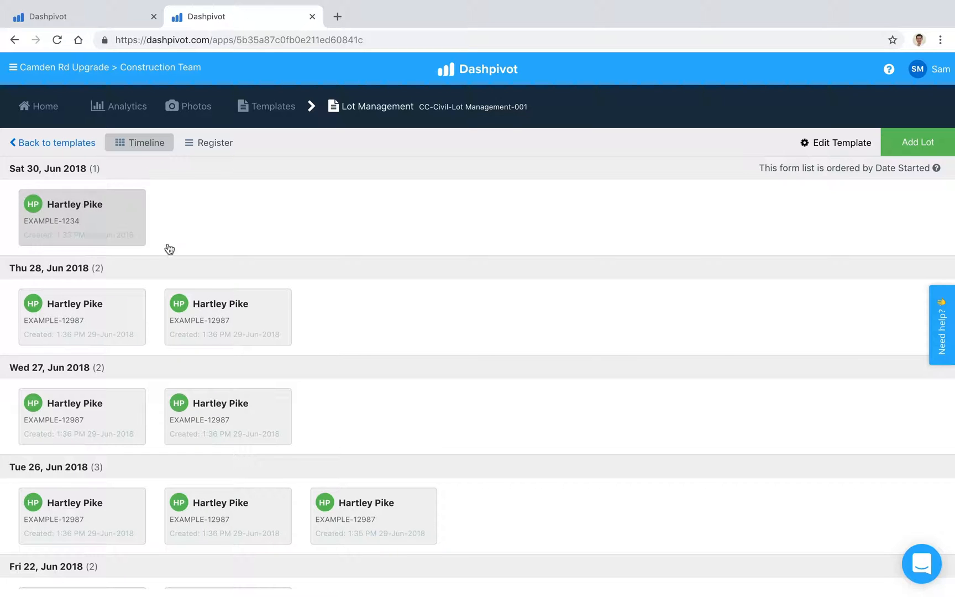
{"action": "scroll", "scroll_direction": "down", "scroll_amount": 3}
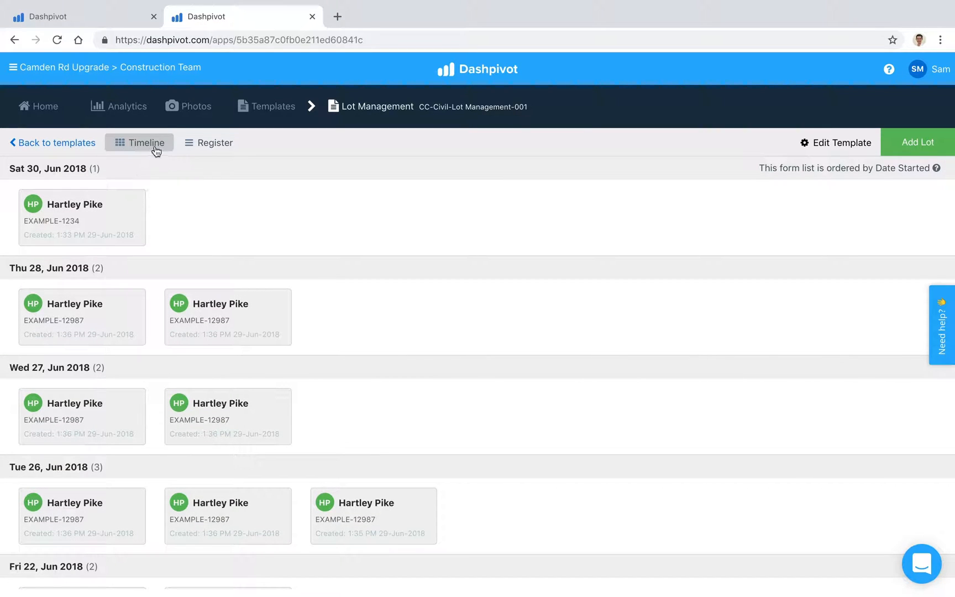
Show the Lot Management lots as a register table instead of a timeline
{"action": "left_click", "coordinate": [208, 143]}
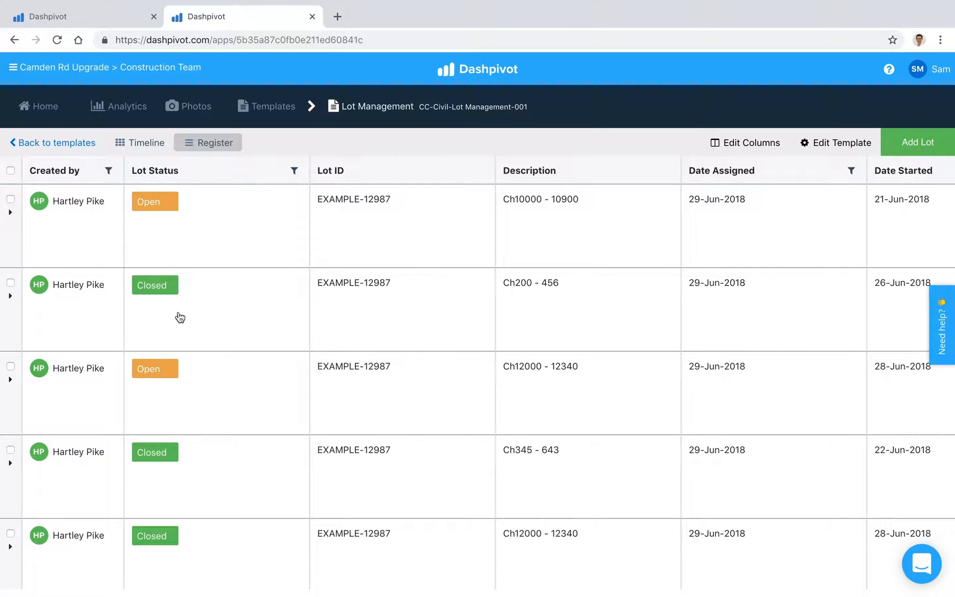
{"action": "mouse_move", "coordinate": [212, 177]}
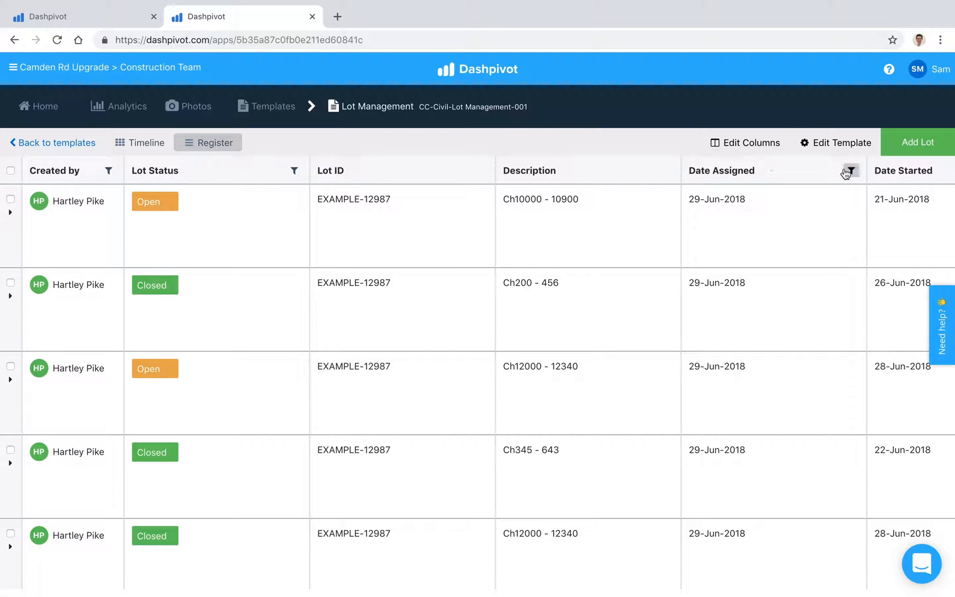
{"action": "left_click", "coordinate": [746, 143]}
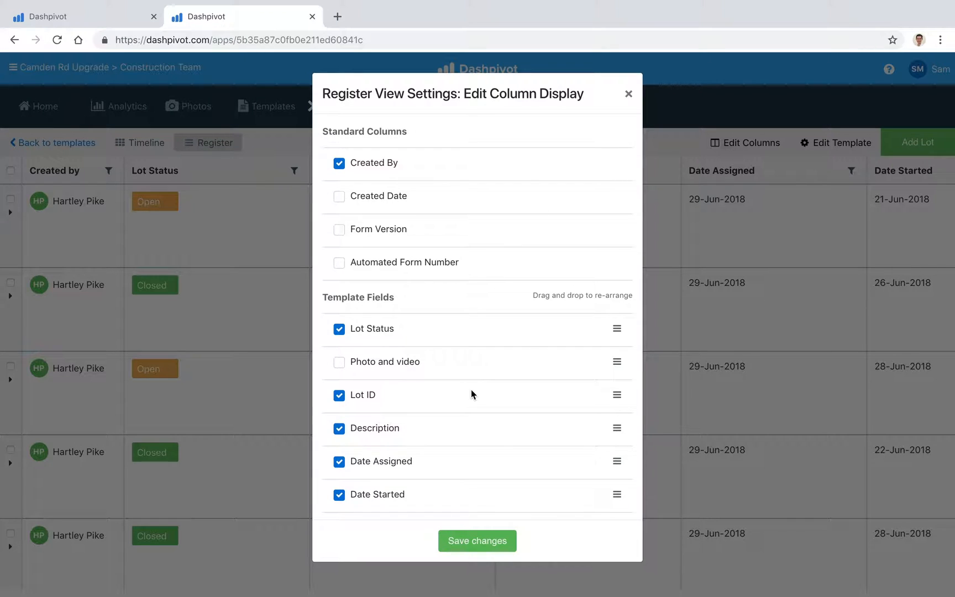
{"action": "scroll", "scroll_direction": "down", "scroll_amount": 3}
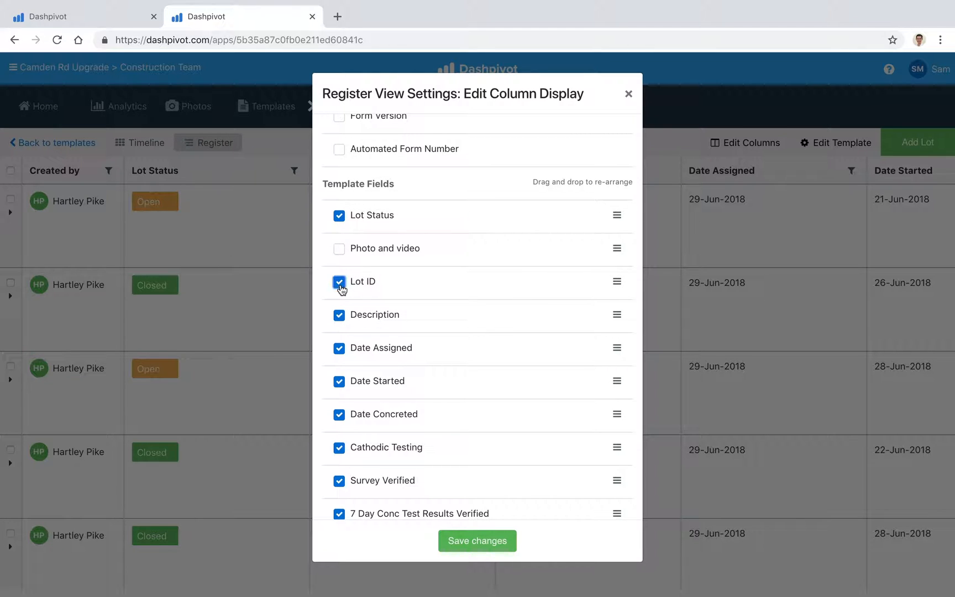
{"action": "left_click", "coordinate": [476, 541]}
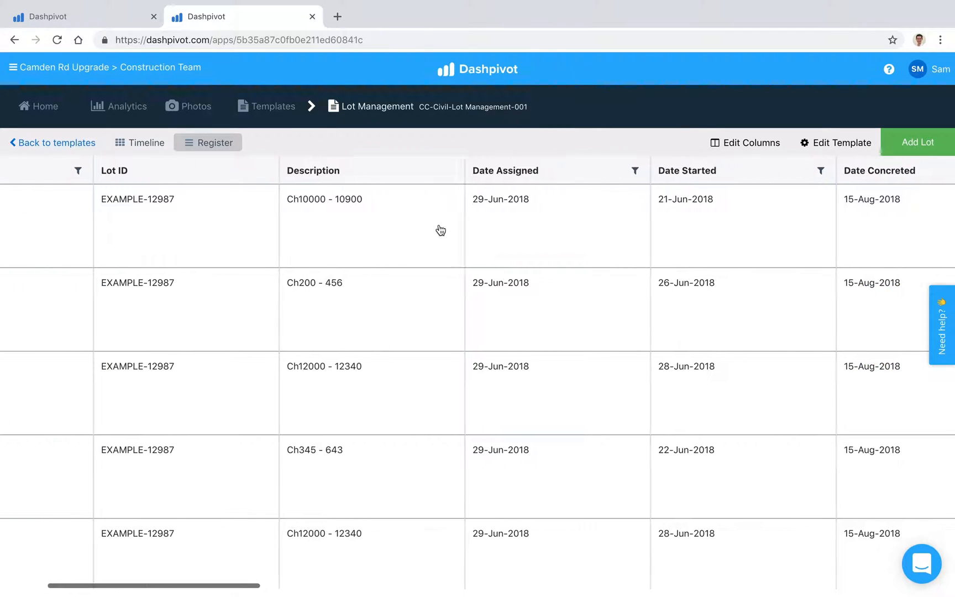
{"action": "scroll", "scroll_direction": "right", "scroll_amount": 3}
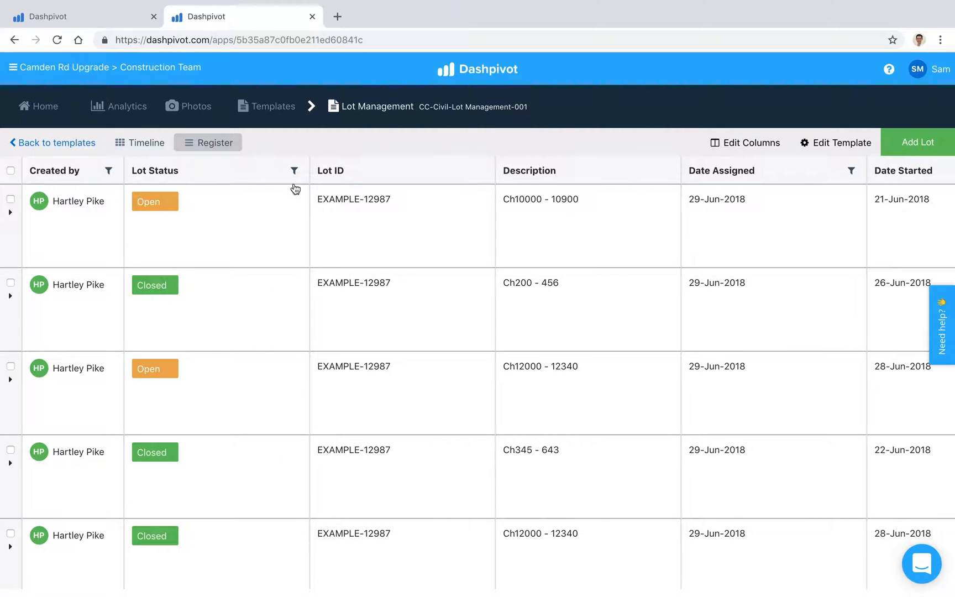
Filter Lot Status to Open and tick the first open lot for export
{"action": "left_click", "coordinate": [295, 170]}
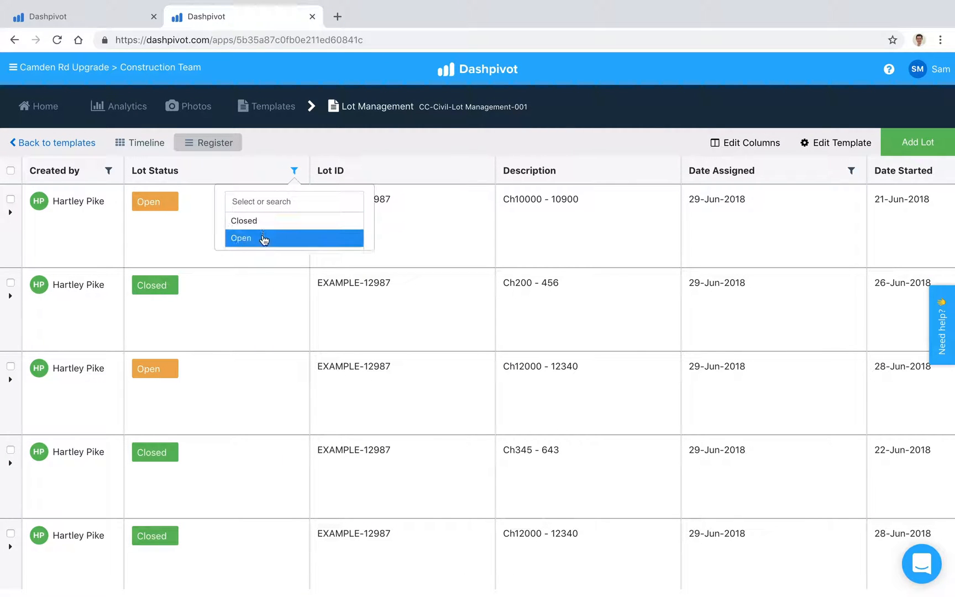
{"action": "left_click", "coordinate": [241, 238]}
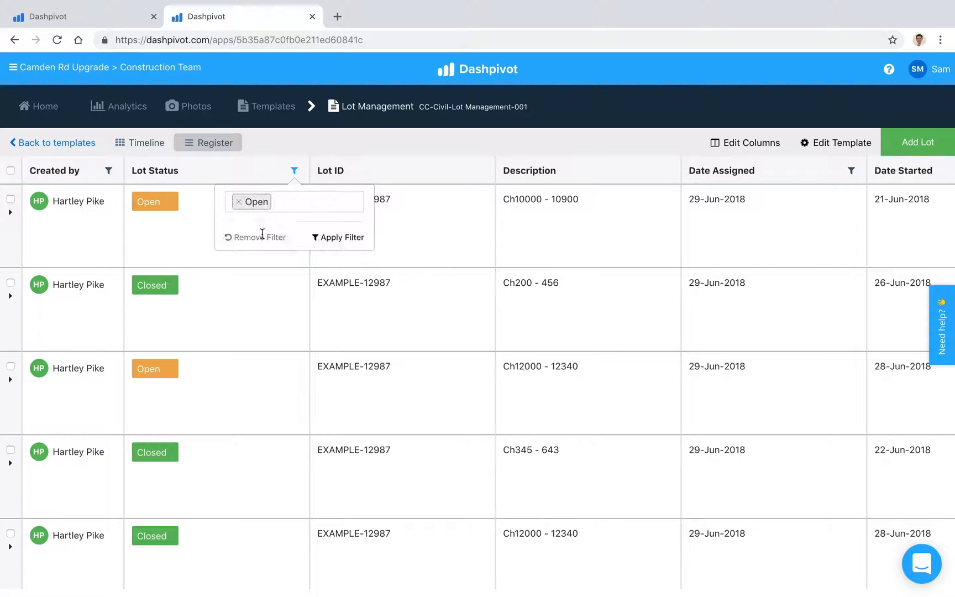
{"action": "left_click", "coordinate": [337, 237]}
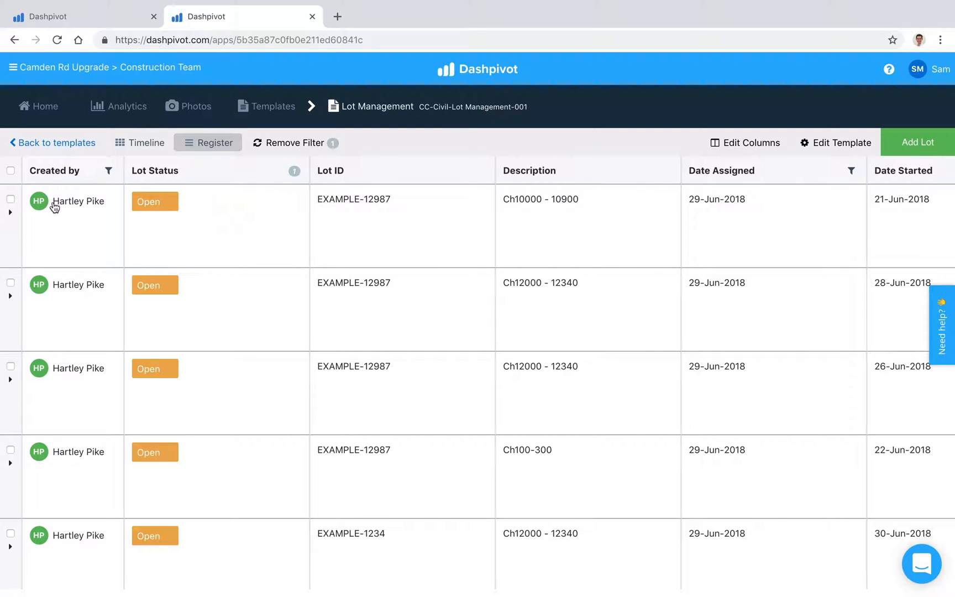
{"action": "left_click", "coordinate": [10, 201]}
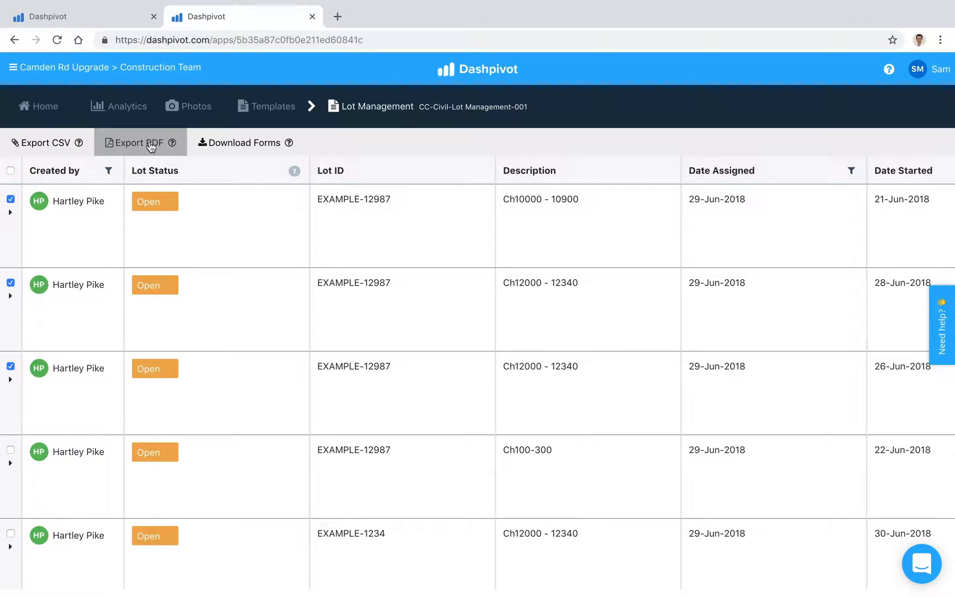
{"action": "mouse_move", "coordinate": [75, 223]}
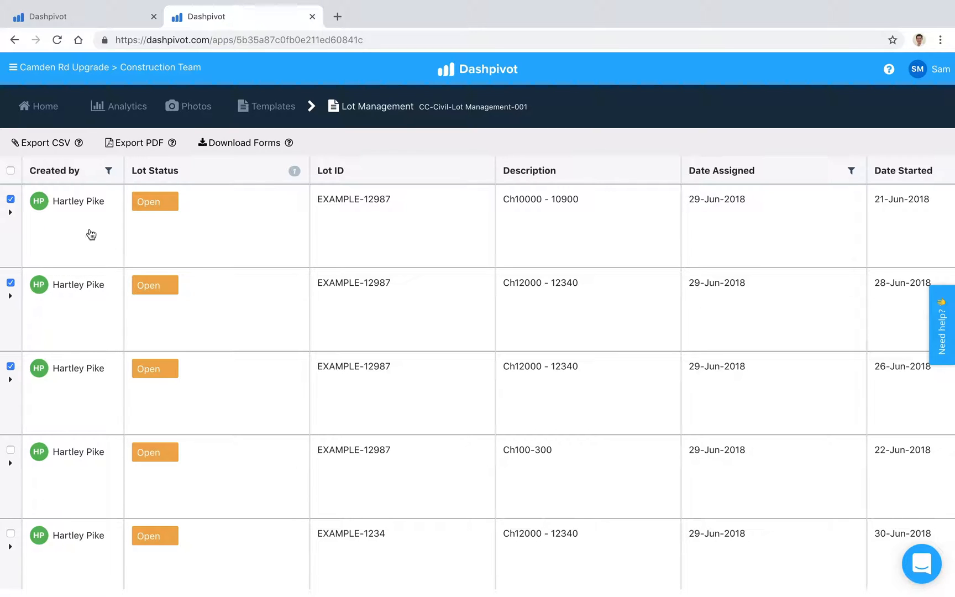
{"action": "mouse_move", "coordinate": [112, 402]}
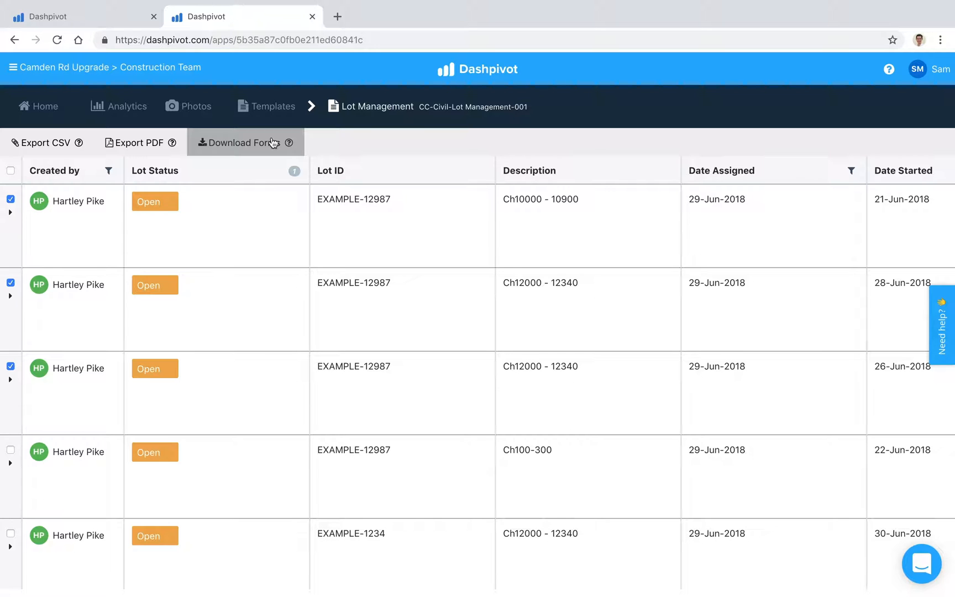
{"action": "mouse_move", "coordinate": [122, 18]}
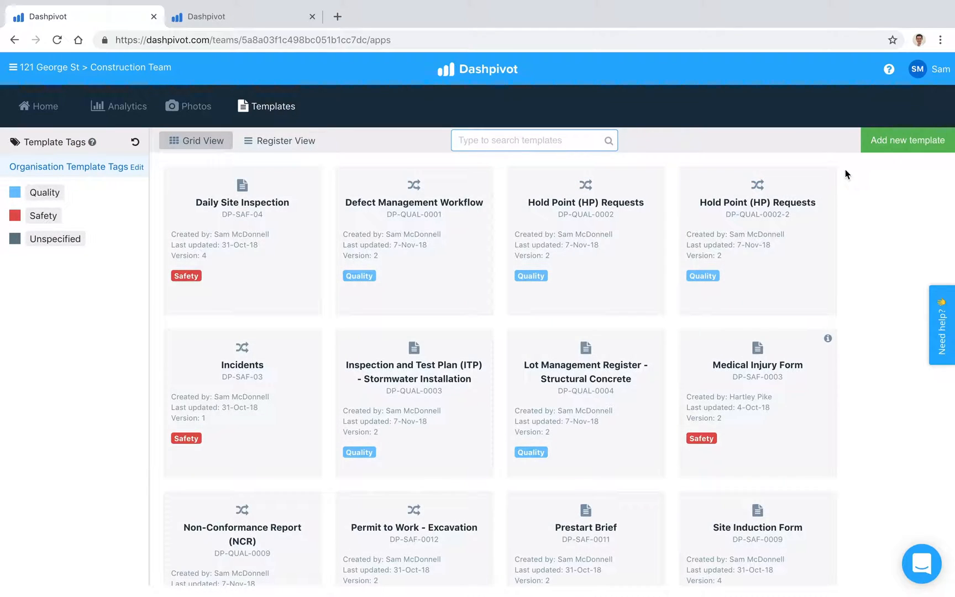
Start adding a new template on the 121 George St templates page
{"action": "left_click", "coordinate": [906, 141]}
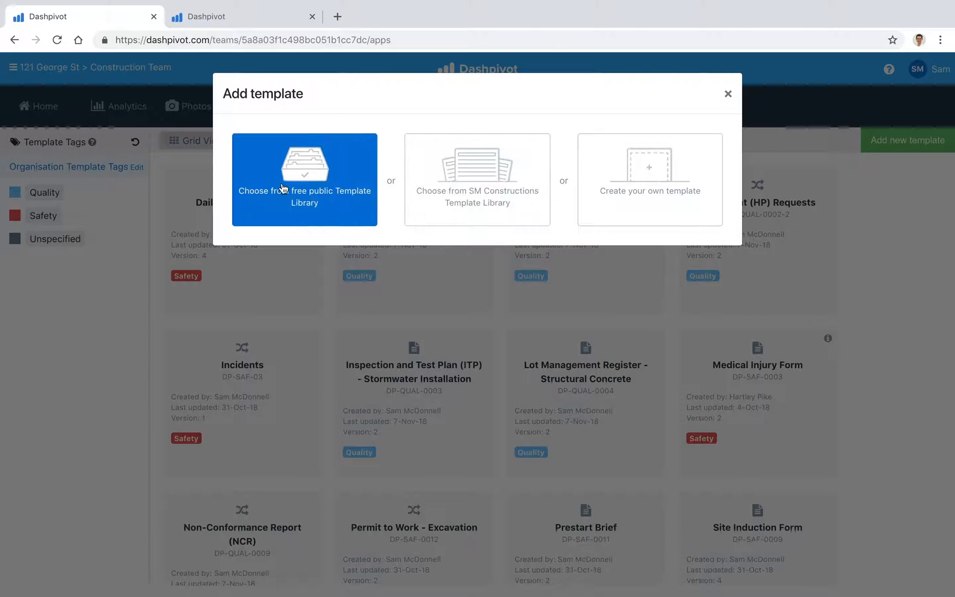